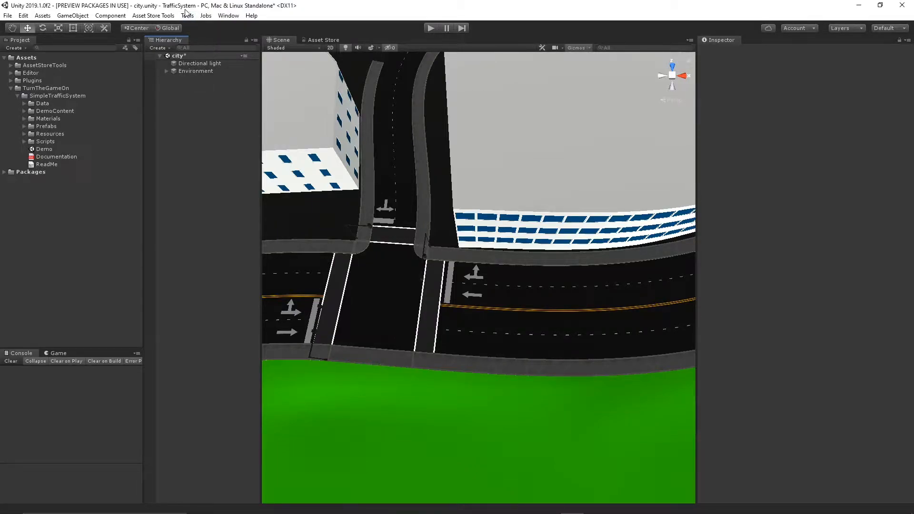
# Add an AITrafficController object to the city scene via the Simple Traffic System tools menu
pyautogui.click(186, 16)
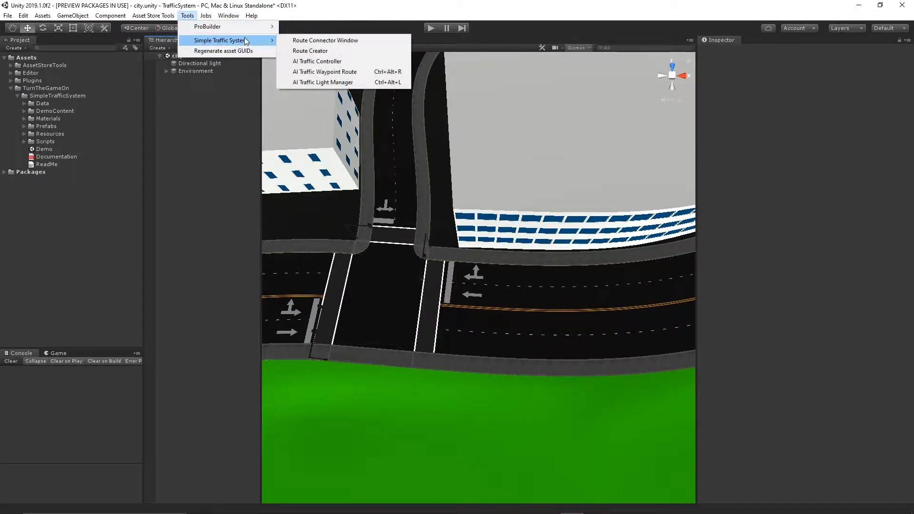
pyautogui.moveTo(315, 61)
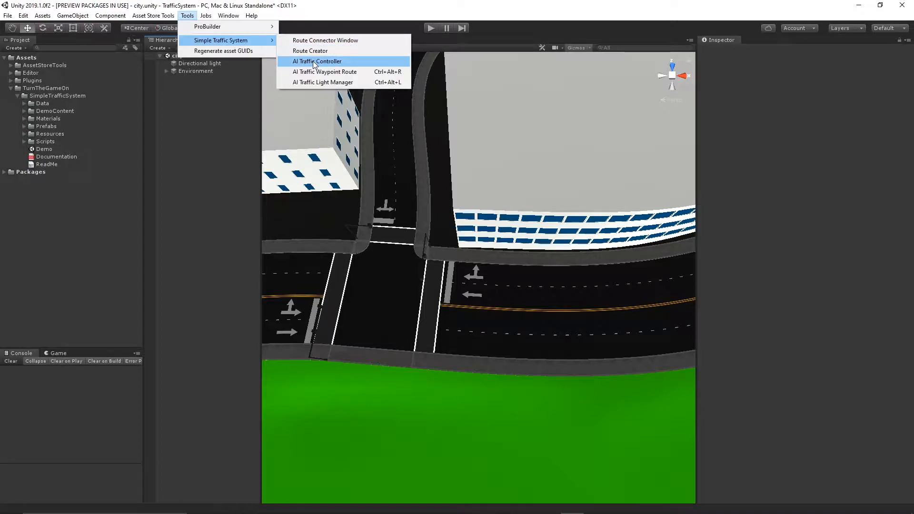
pyautogui.click(318, 61)
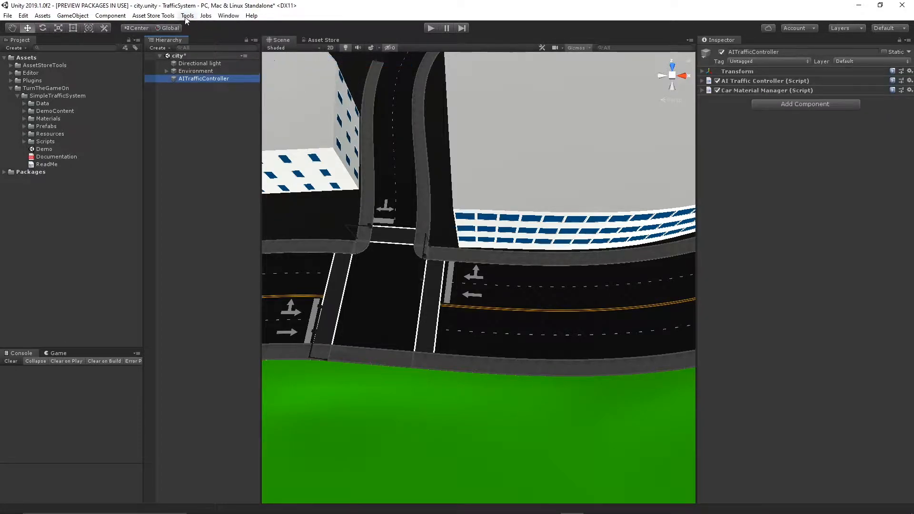
pyautogui.click(187, 16)
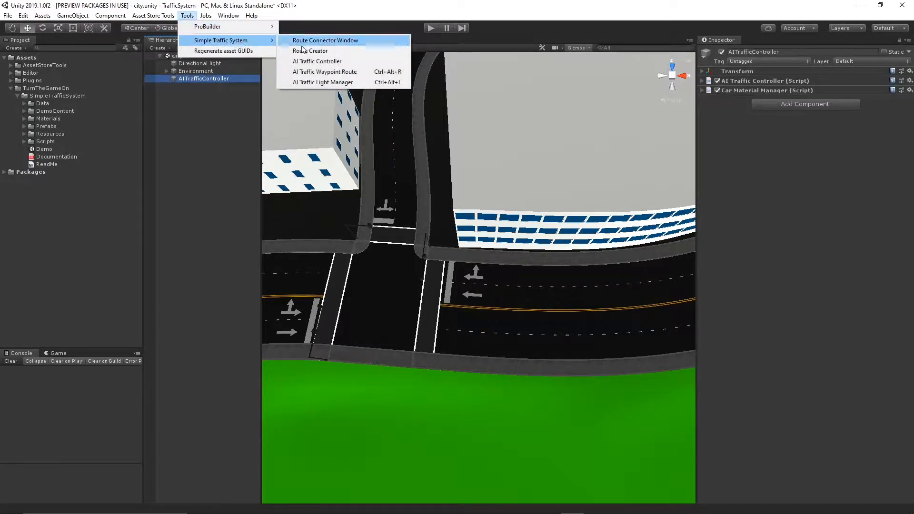
pyautogui.moveTo(308, 51)
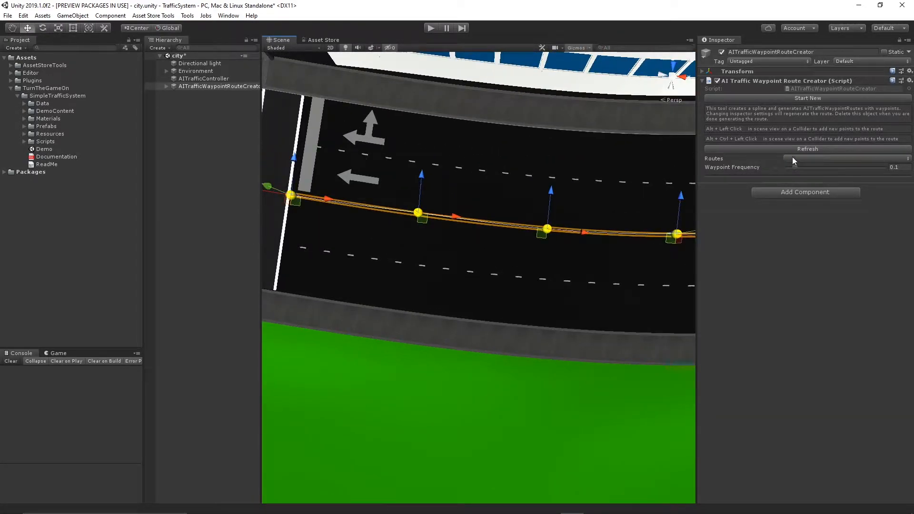
# Set the route creator to Four routes with waypoint frequency 0.03 and refresh
pyautogui.click(848, 159)
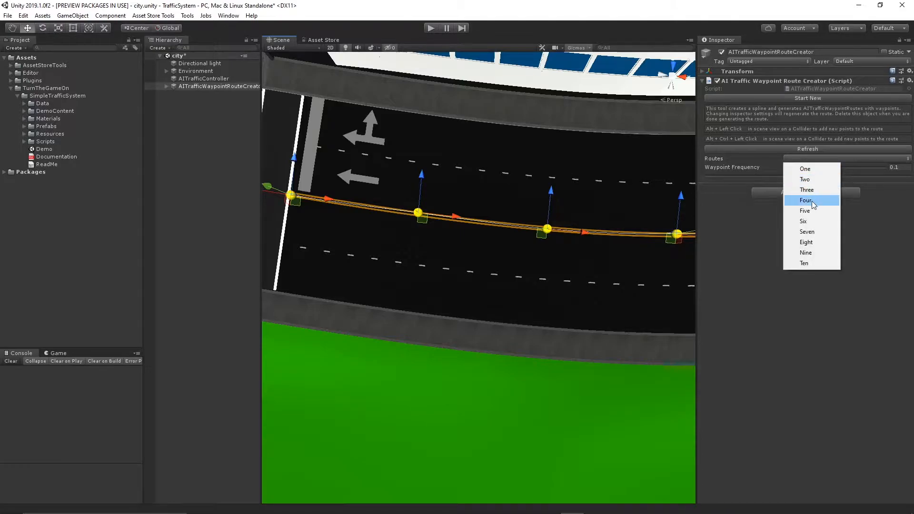
pyautogui.click(806, 200)
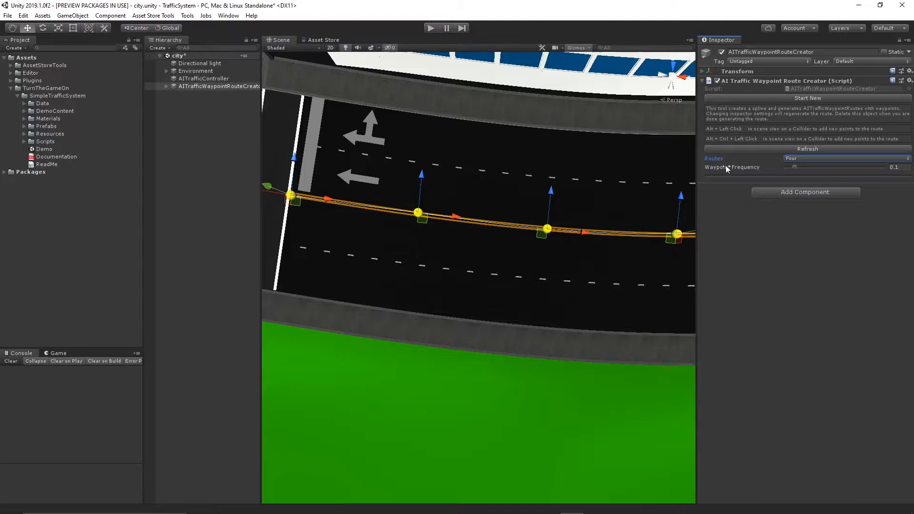
pyautogui.click(893, 167)
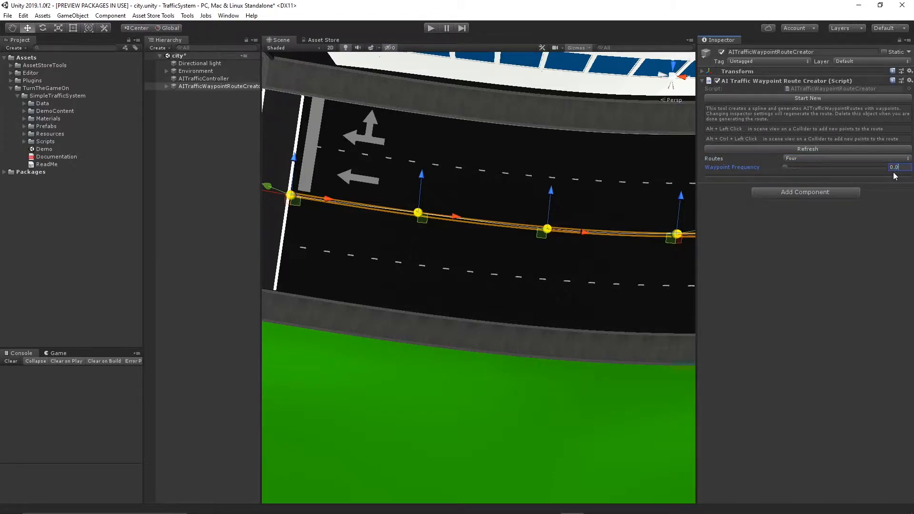
pyautogui.write('0.03')
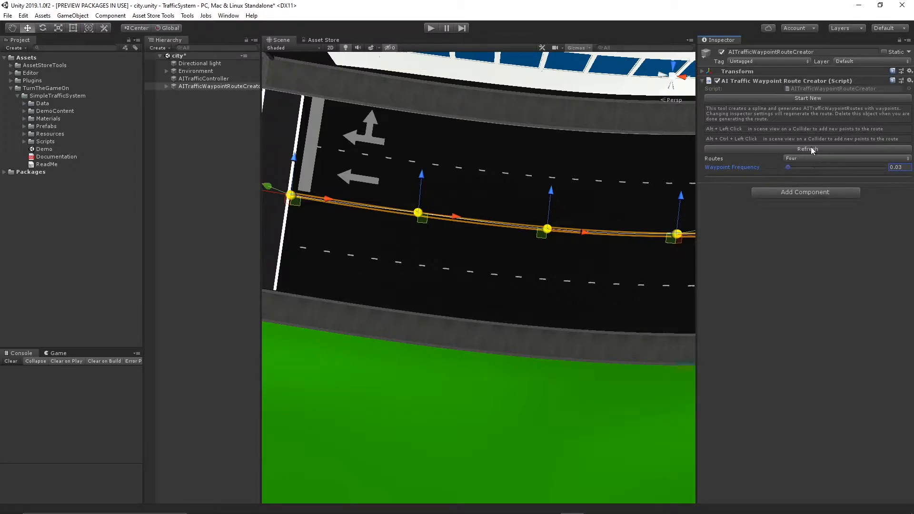
pyautogui.click(807, 148)
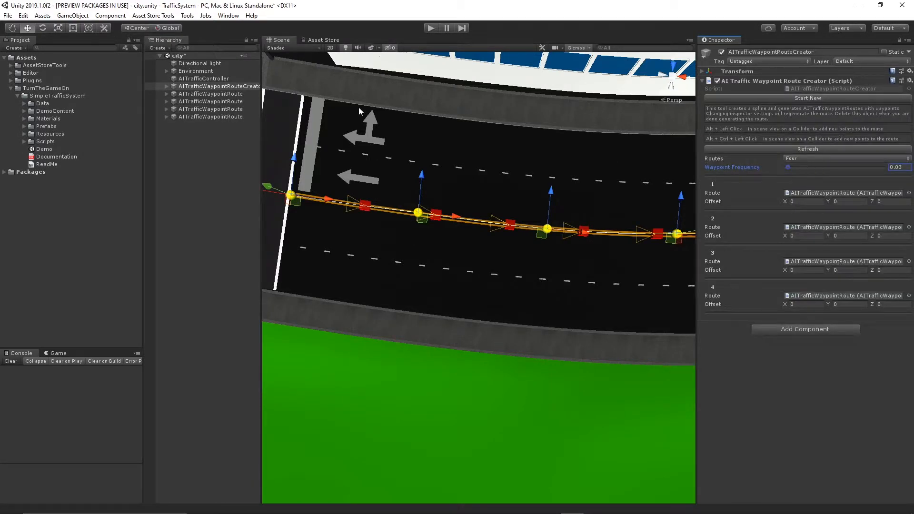
pyautogui.click(210, 109)
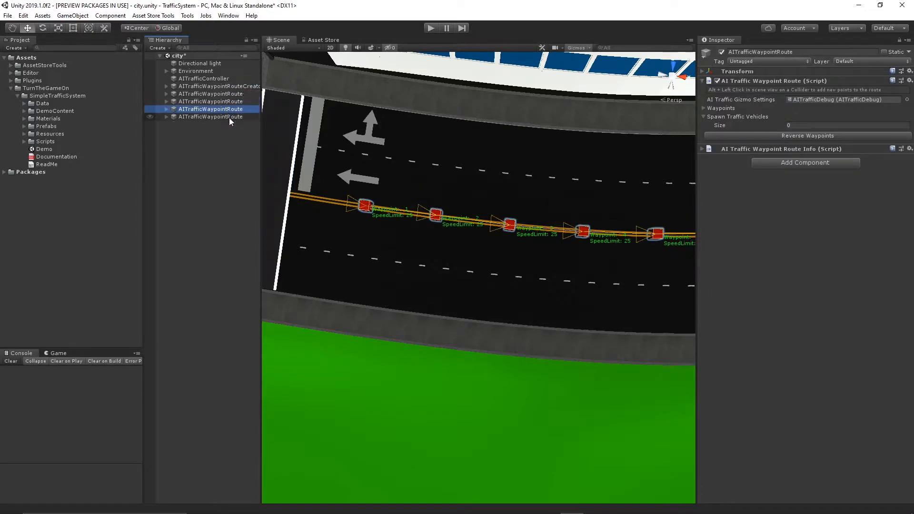
pyautogui.click(219, 86)
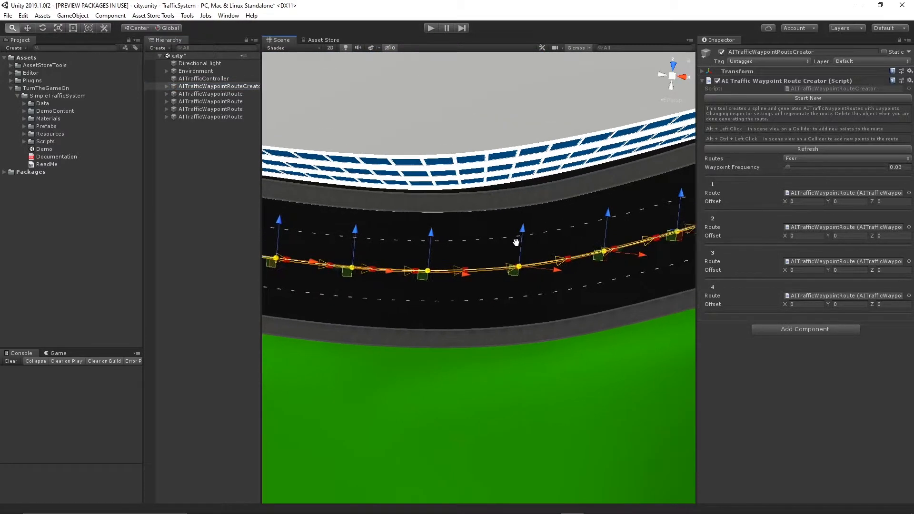
pyautogui.moveTo(516, 241); pyautogui.dragTo(327, 317)
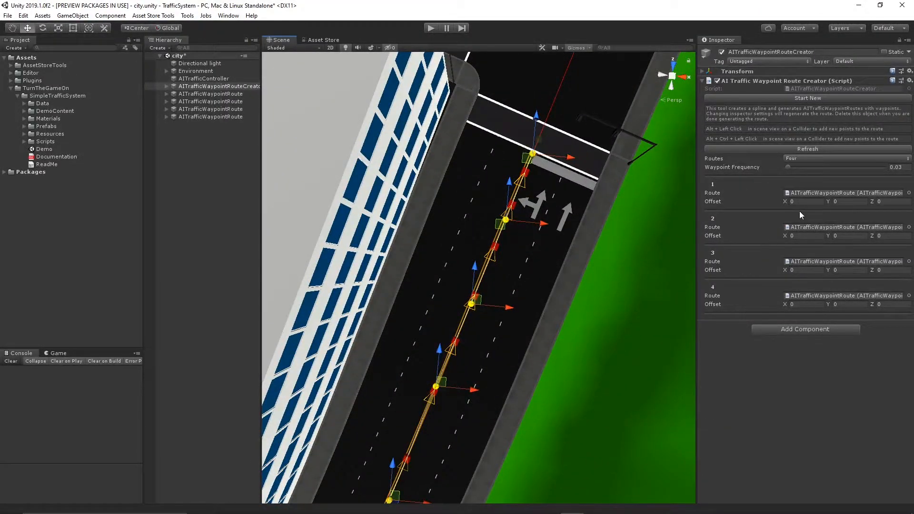
# Offset routes 1–4 sideways by 8, 3, -3 and -8, then refresh the routes
pyautogui.click(803, 202)
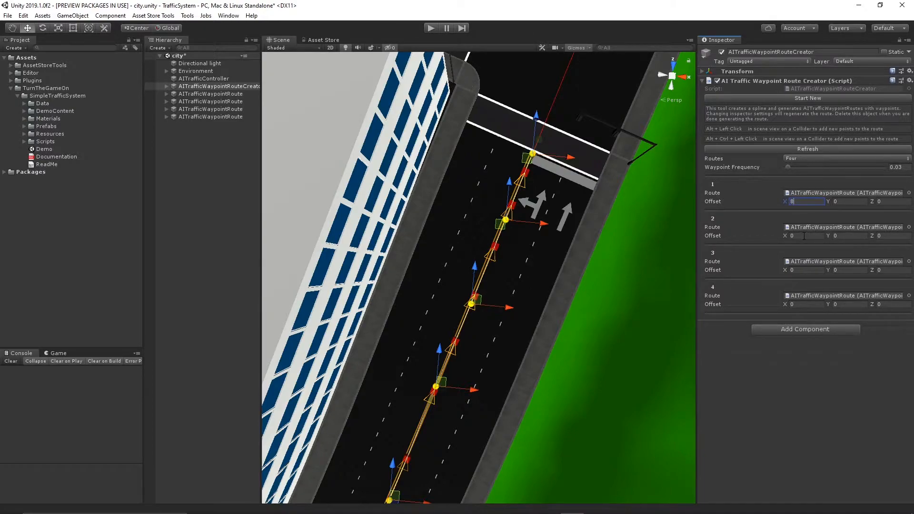
pyautogui.click(804, 236)
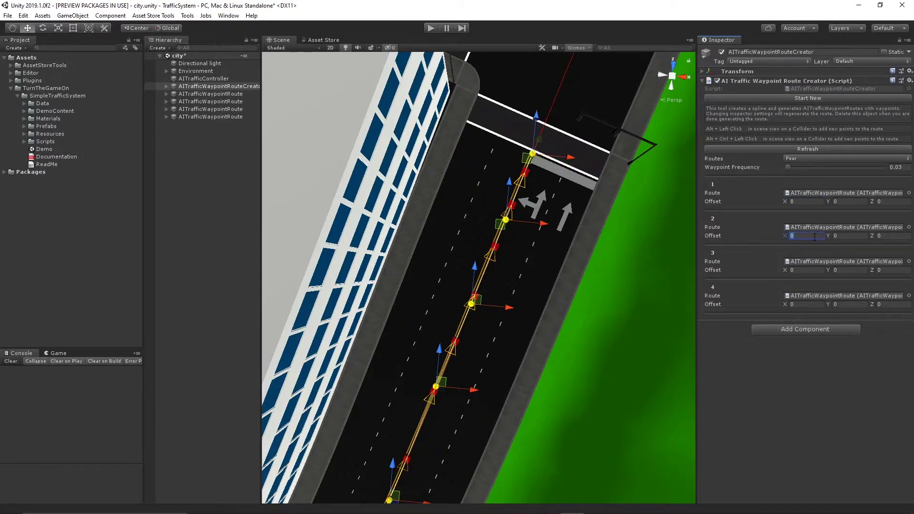
pyautogui.write('3')
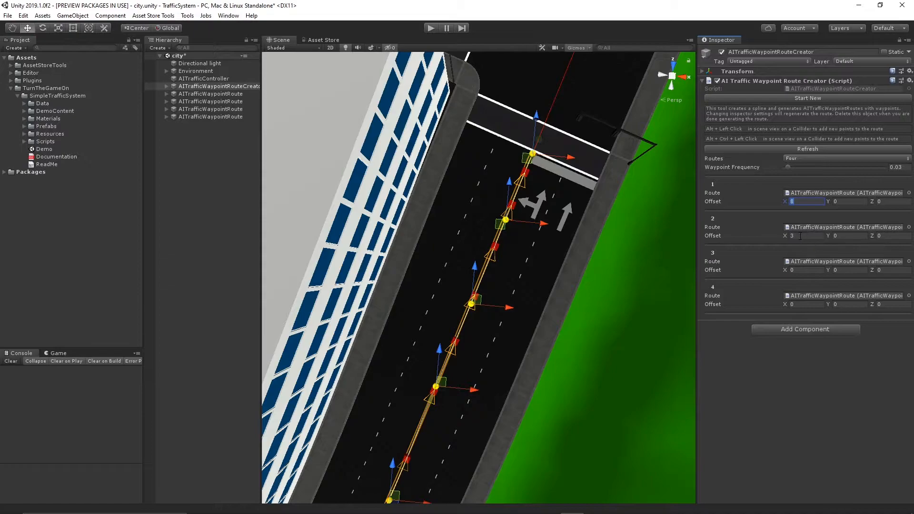
pyautogui.moveTo(803, 262)
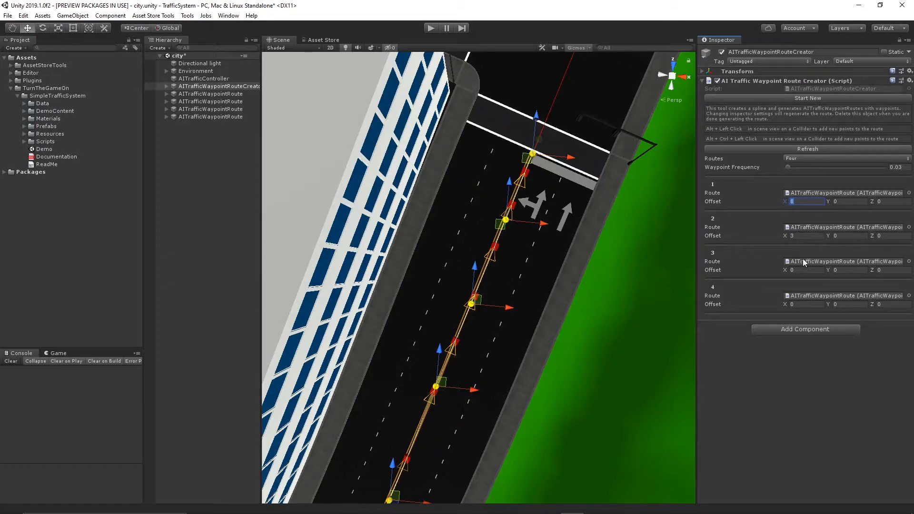
pyautogui.click(804, 270)
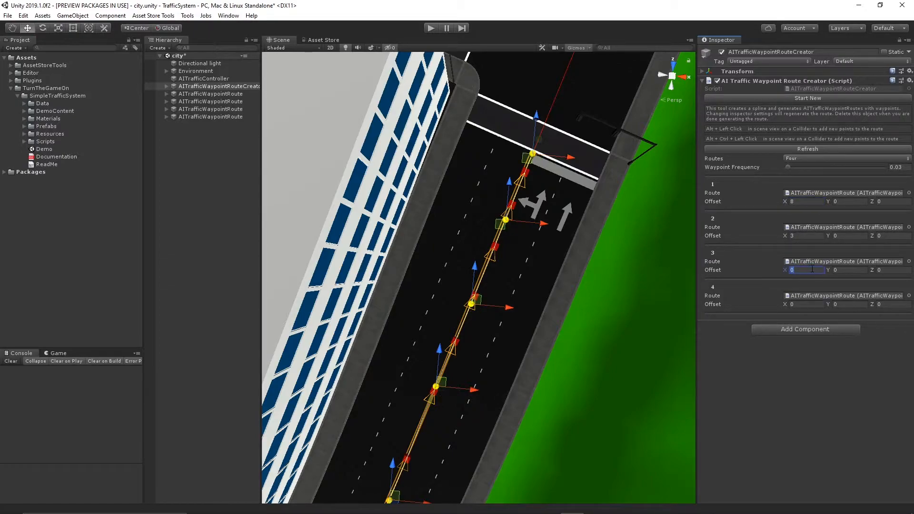
pyautogui.write('-3')
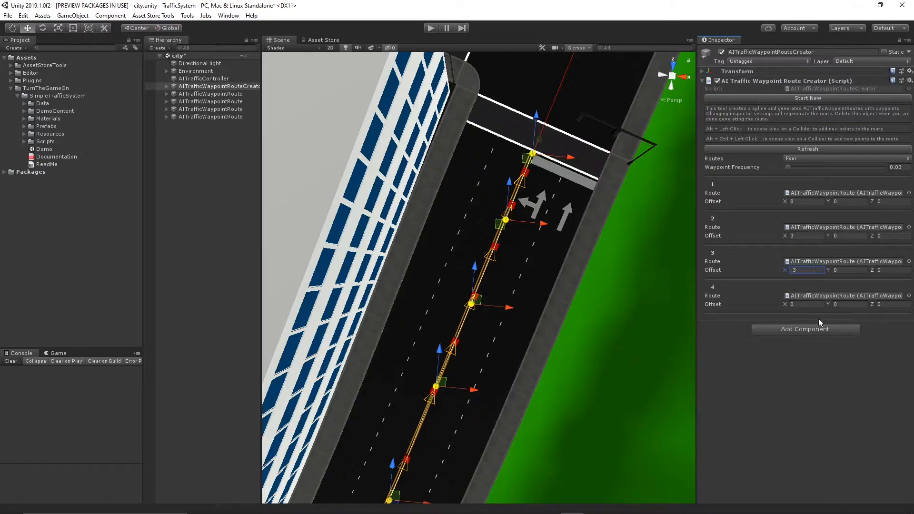
pyautogui.click(804, 304)
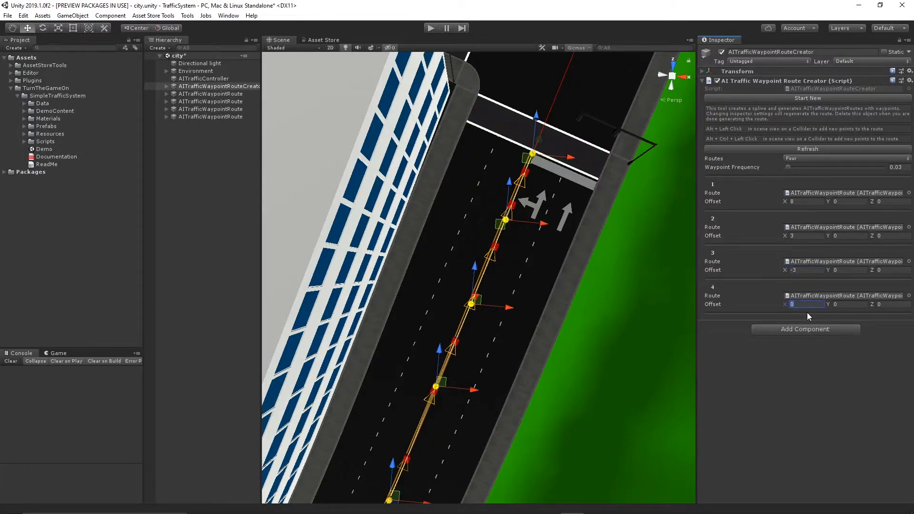
pyautogui.write('-8')
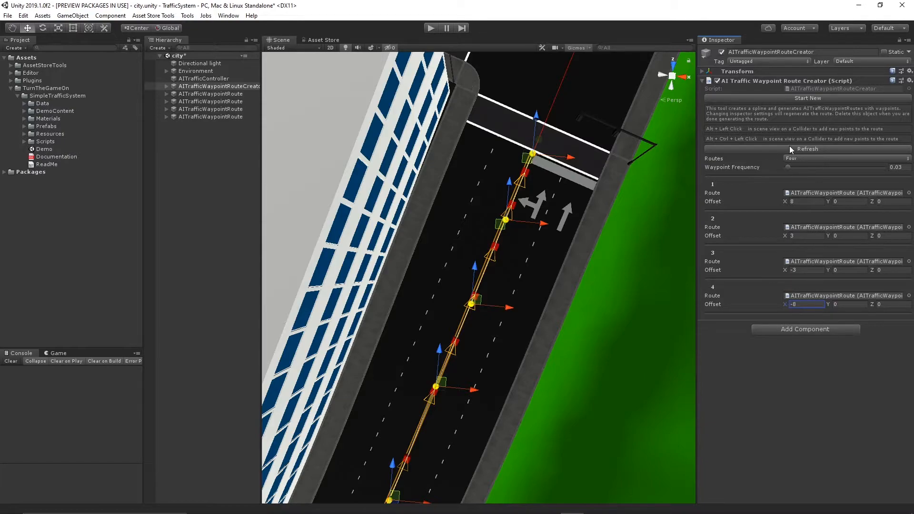
pyautogui.click(807, 148)
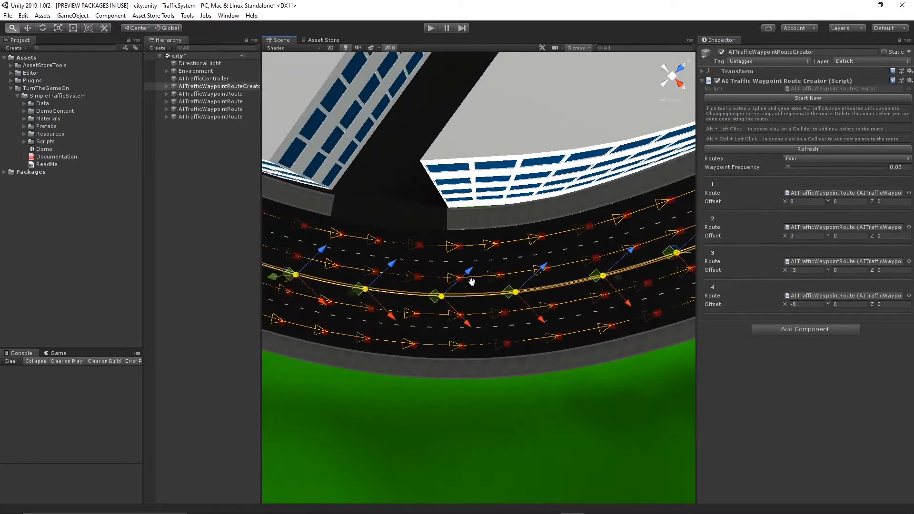
# Shift the Scene view along the curved road
pyautogui.moveTo(472, 283); pyautogui.dragTo(514, 301)
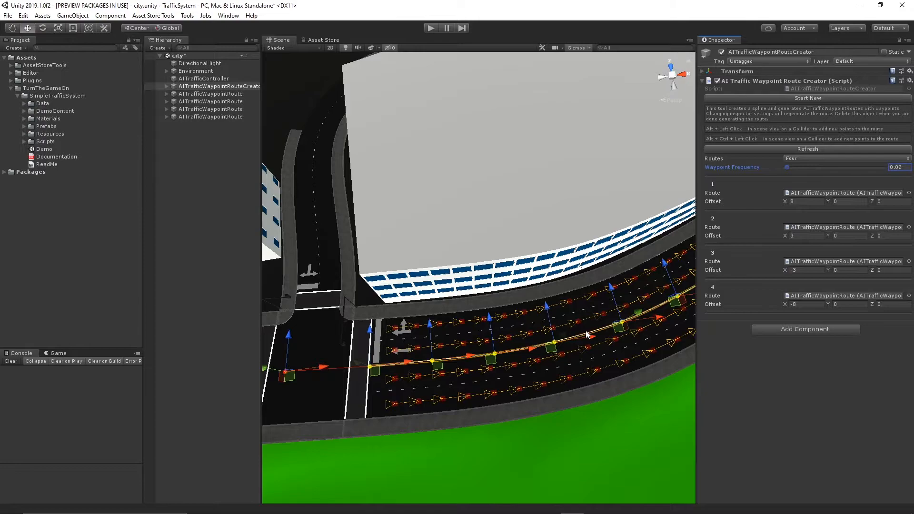
pyautogui.moveTo(558, 343)
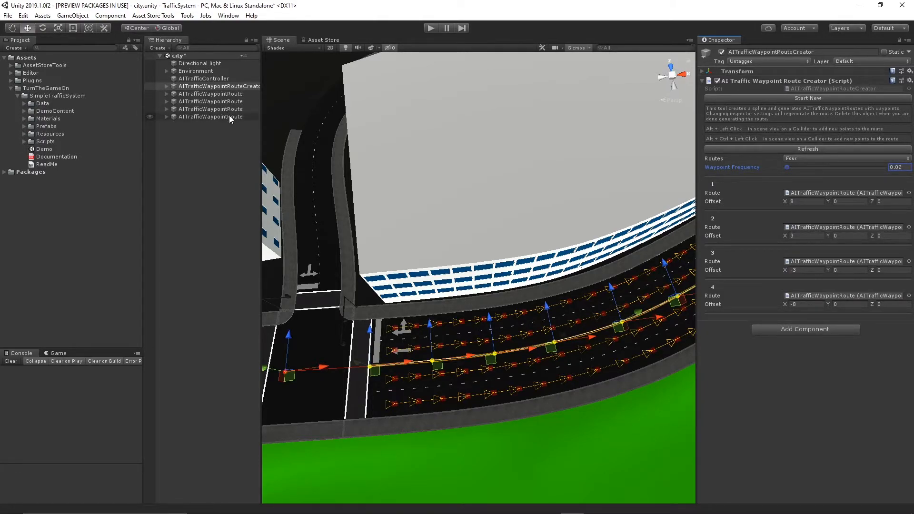
pyautogui.click(210, 117)
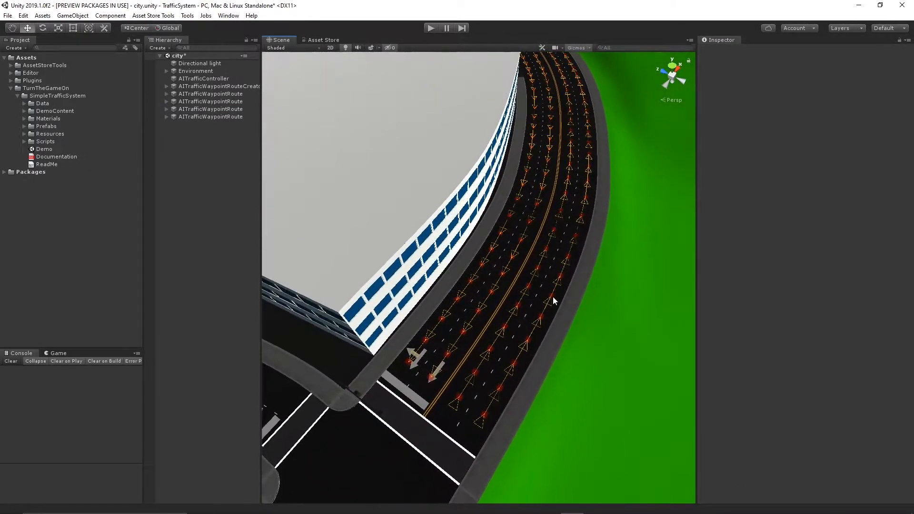
pyautogui.moveTo(554, 301); pyautogui.dragTo(386, 371)
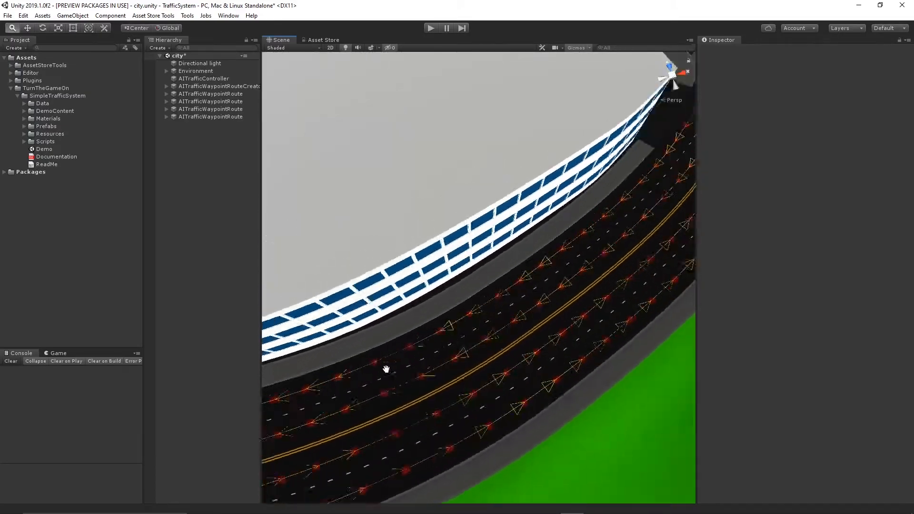
pyautogui.moveTo(387, 369); pyautogui.dragTo(319, 401)
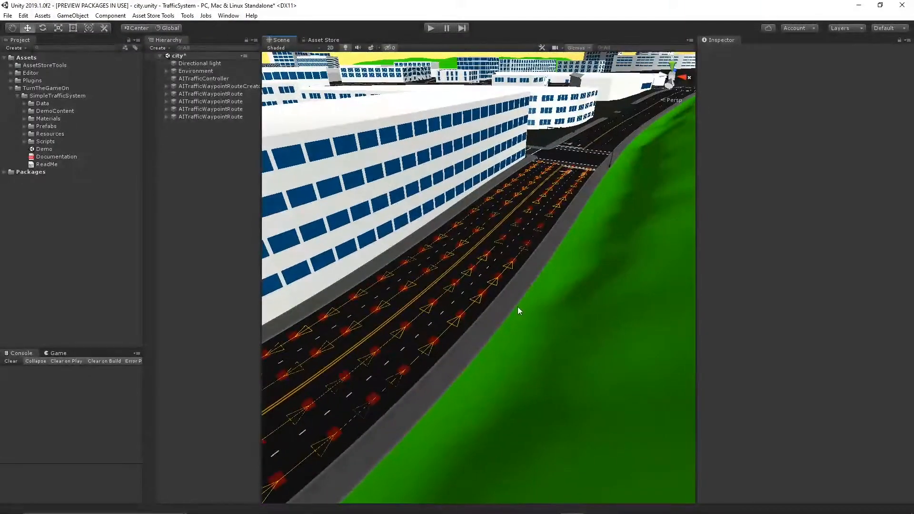
pyautogui.moveTo(519, 311); pyautogui.dragTo(565, 305)
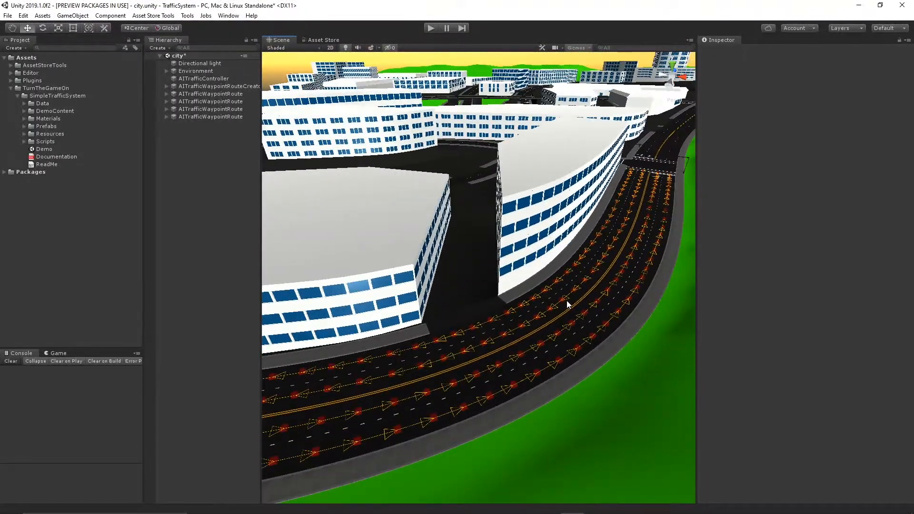
pyautogui.click(210, 93)
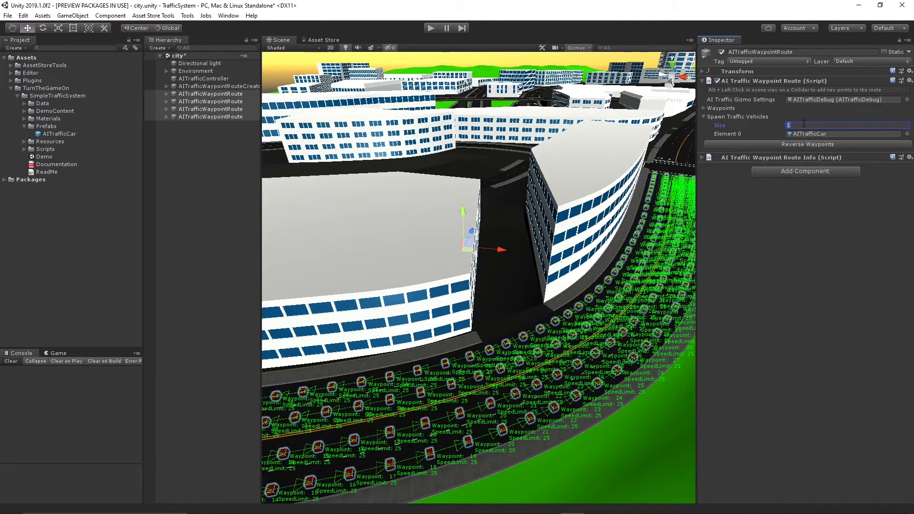
# Enter 16 for a route setting and run Play mode to spawn traffic cars
pyautogui.write('16')
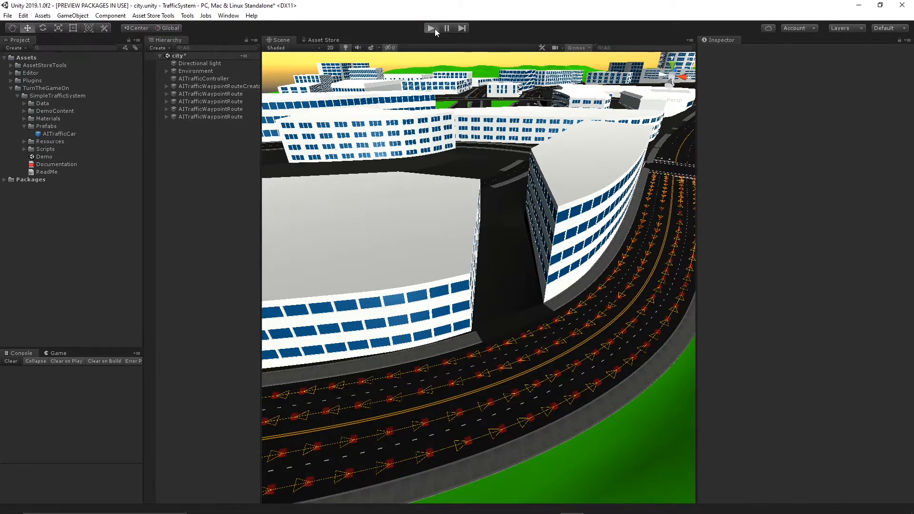
pyautogui.click(431, 28)
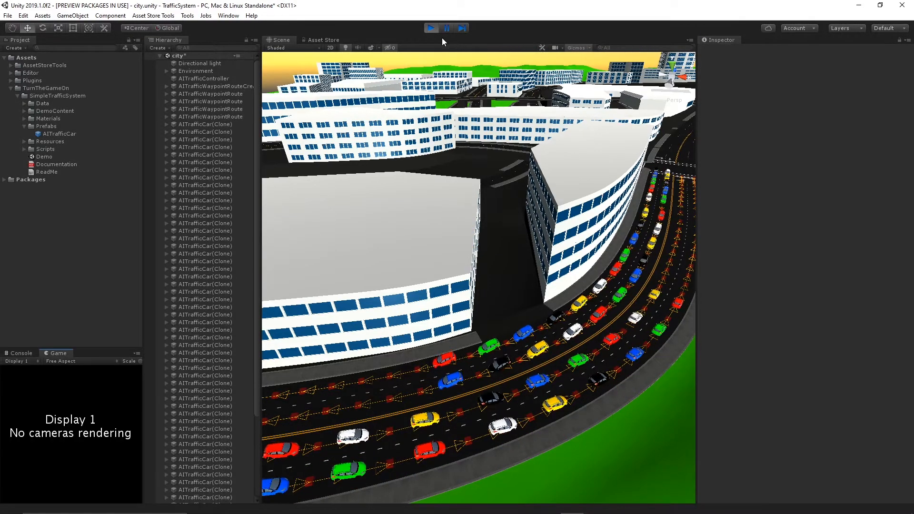